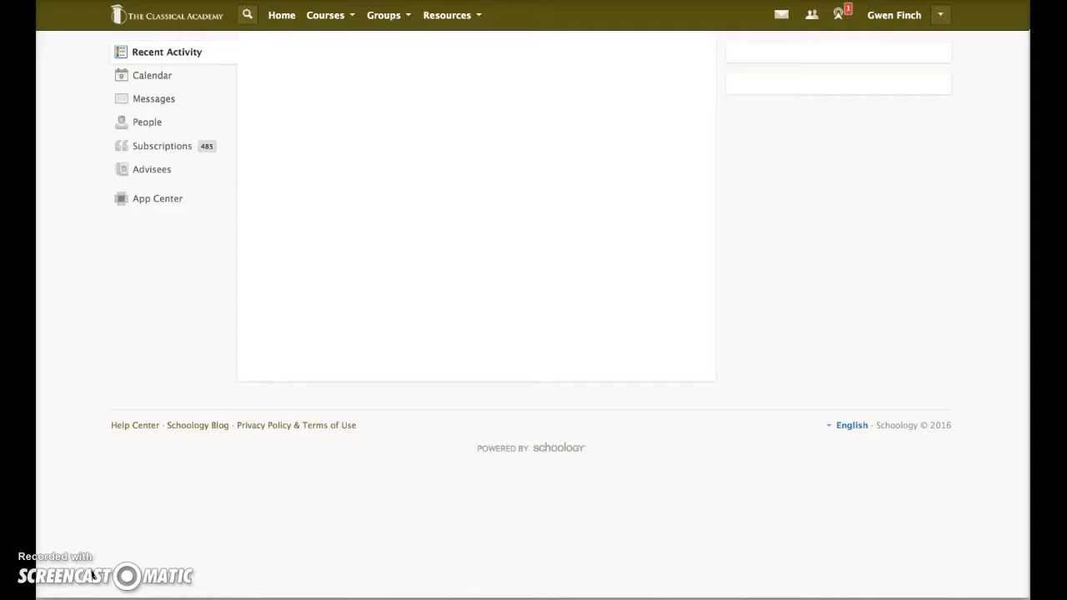
pyautogui.moveTo(758, 220)
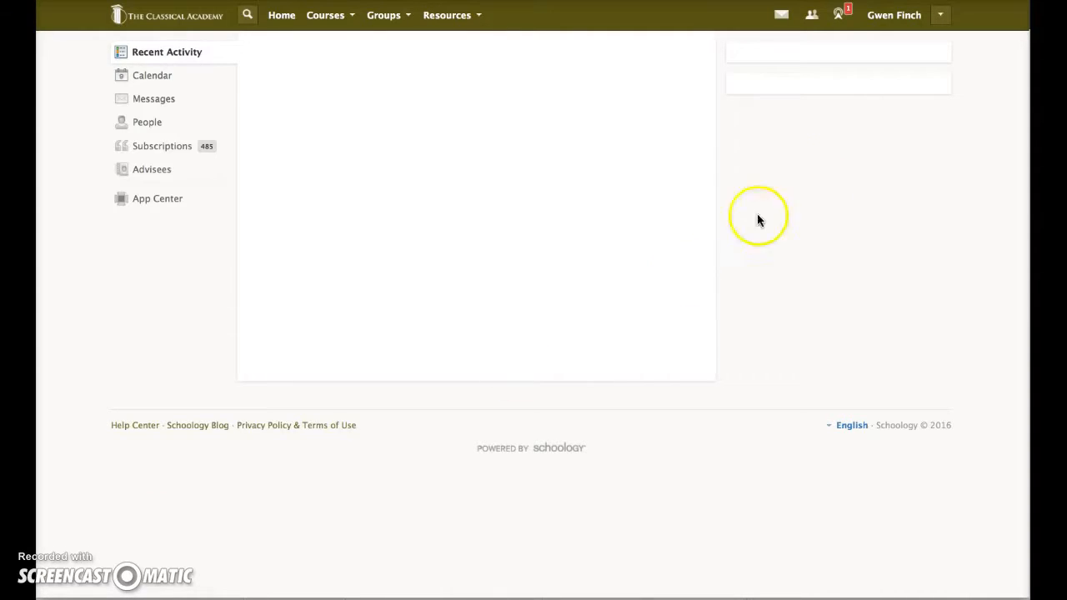
pyautogui.moveTo(862, 162)
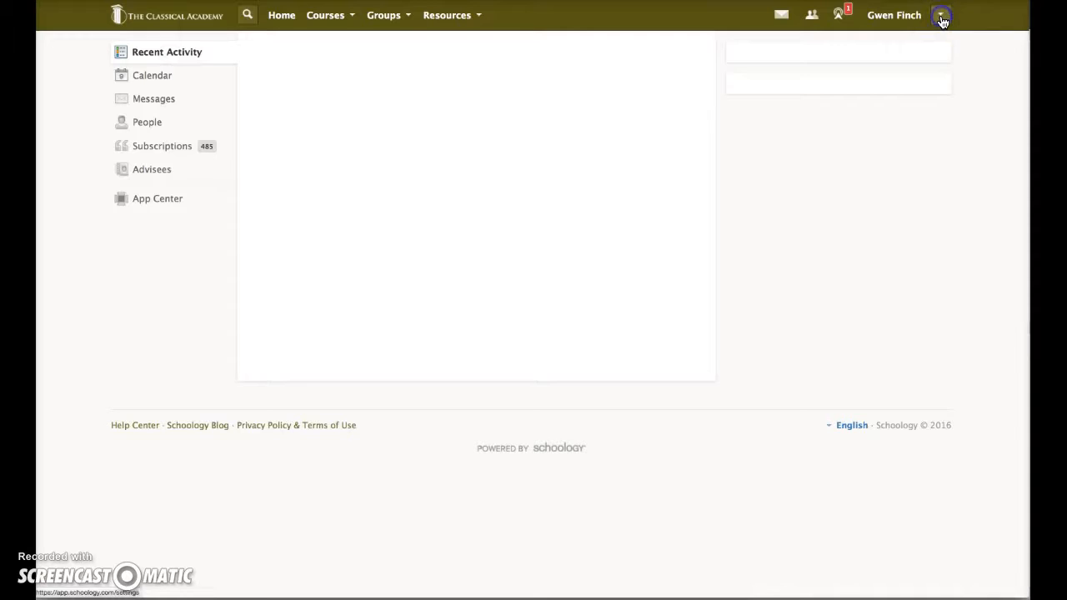
# Step: Reach the Link Account dialog from Account Settings via the account menu
pyautogui.click(940, 15)
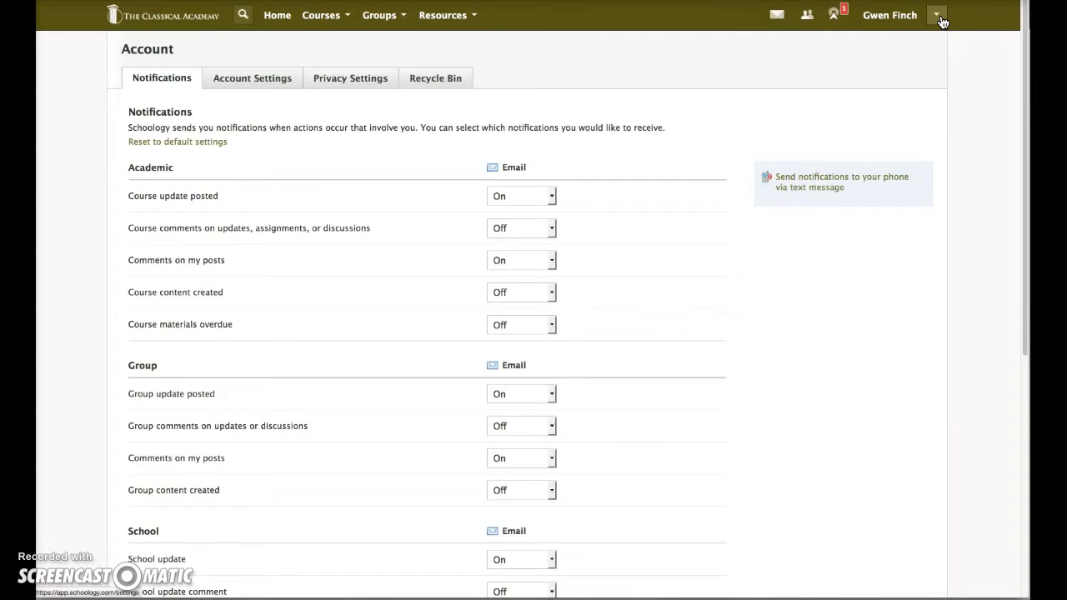
pyautogui.click(937, 15)
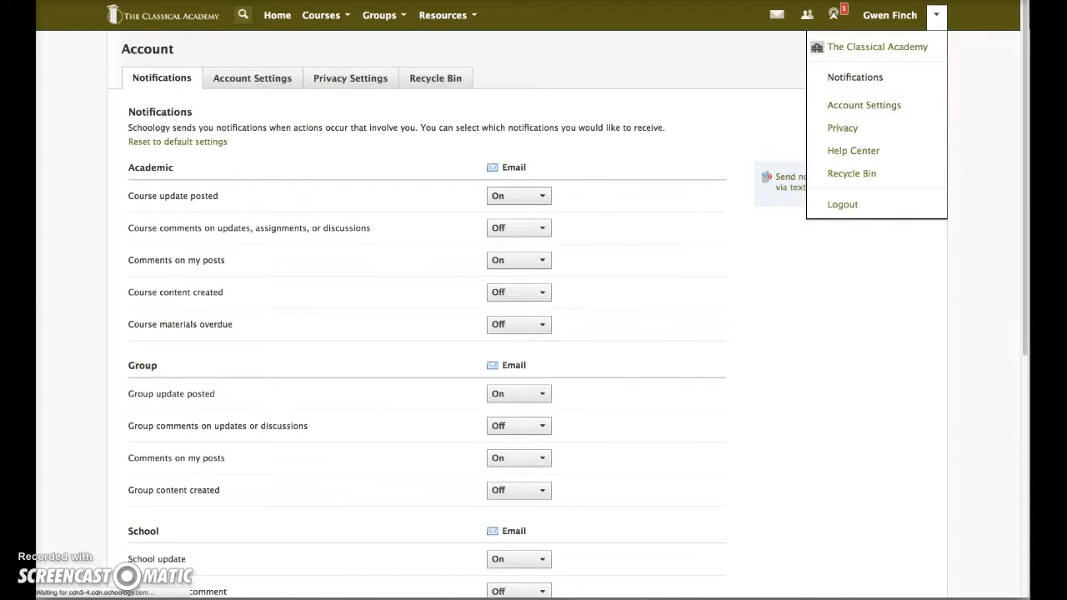
pyautogui.click(864, 103)
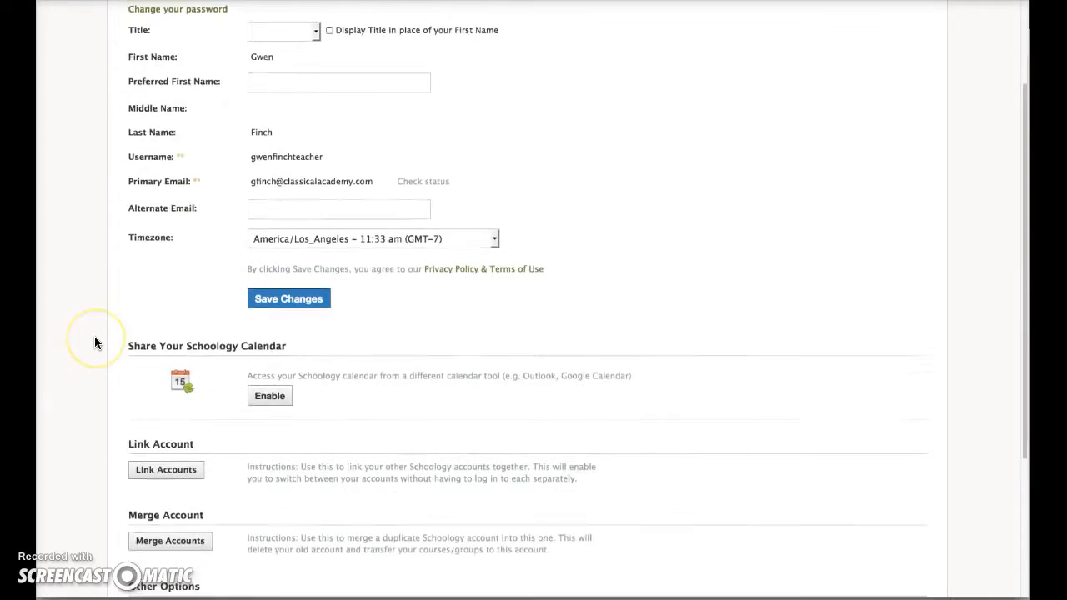
pyautogui.scroll(-3)
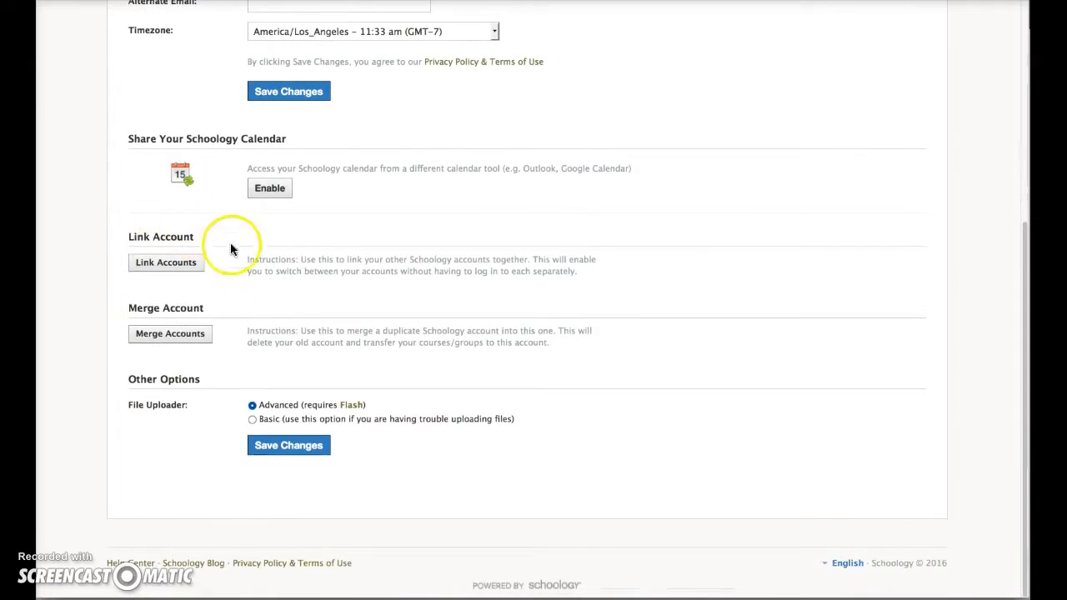
pyautogui.moveTo(248, 237)
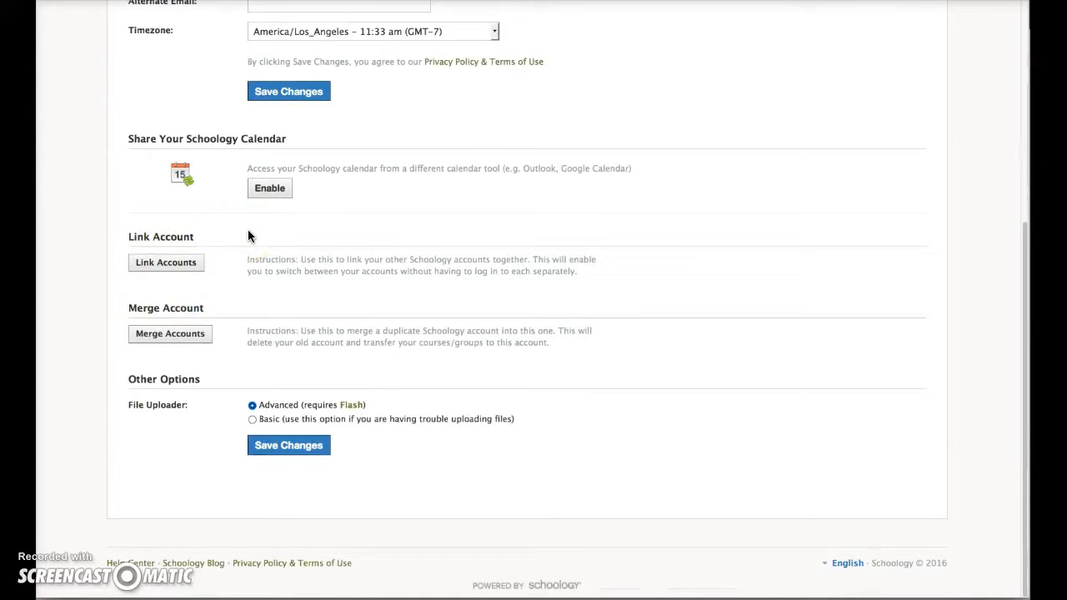
pyautogui.click(167, 262)
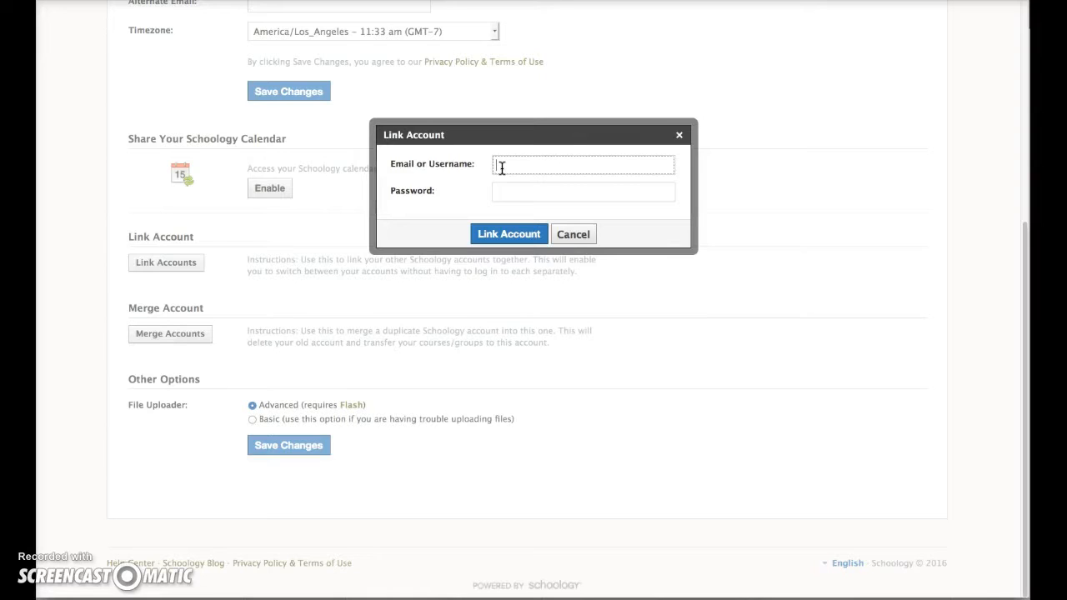
# Step: Link the parent account by entering its email and password and submitting
pyautogui.click(584, 163)
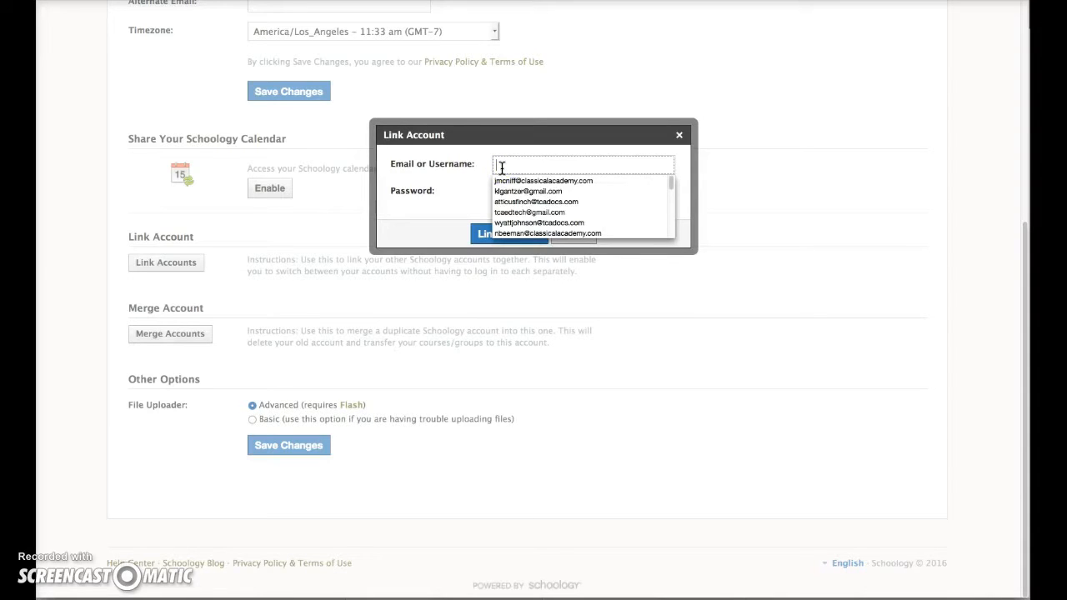
pyautogui.write('g')
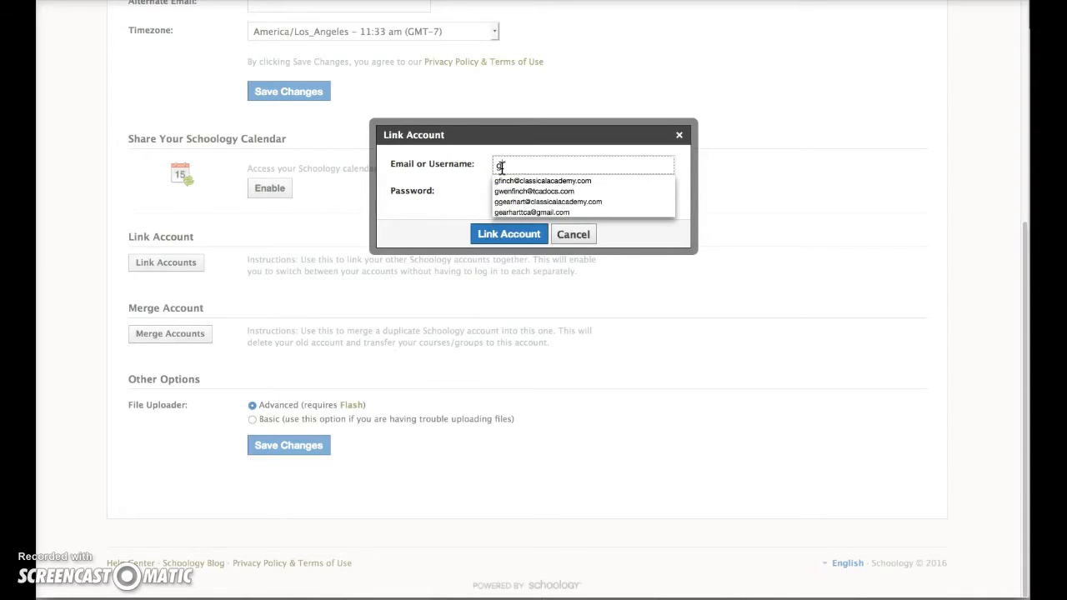
pyautogui.click(533, 190)
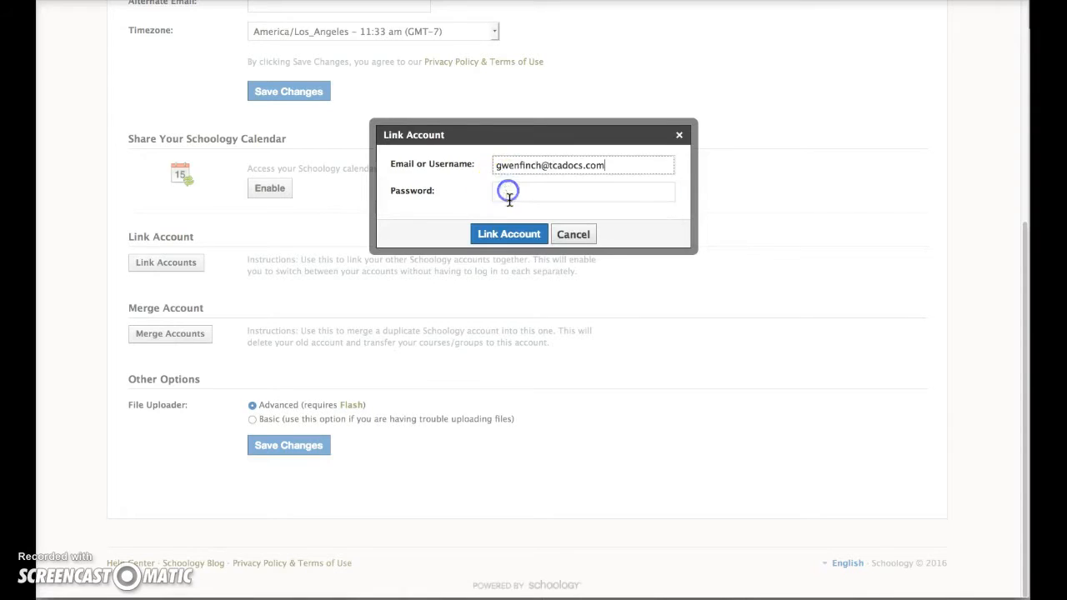
pyautogui.click(584, 190)
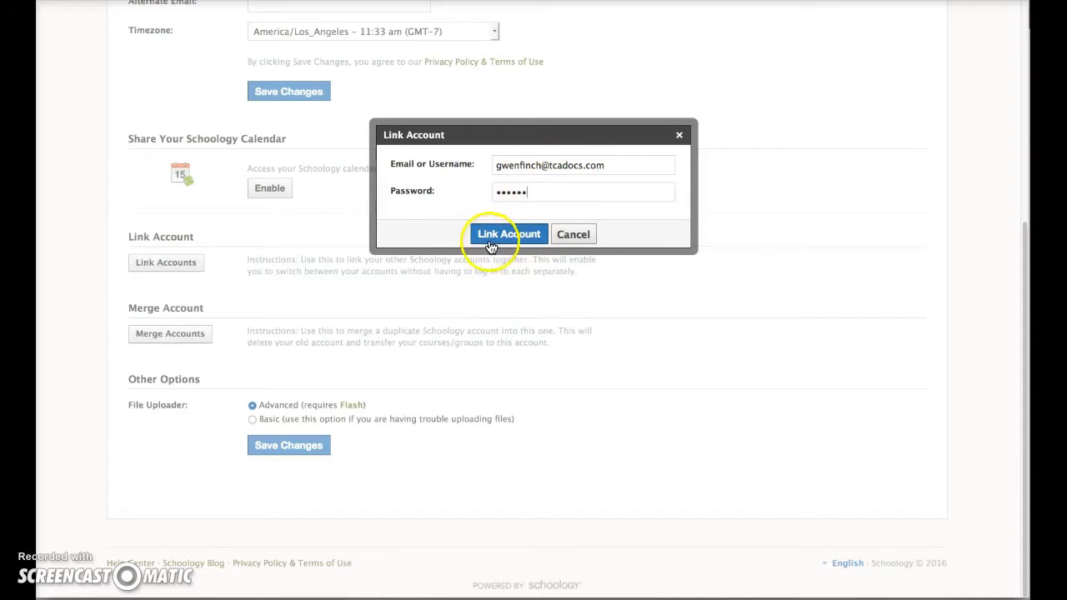
pyautogui.click(506, 233)
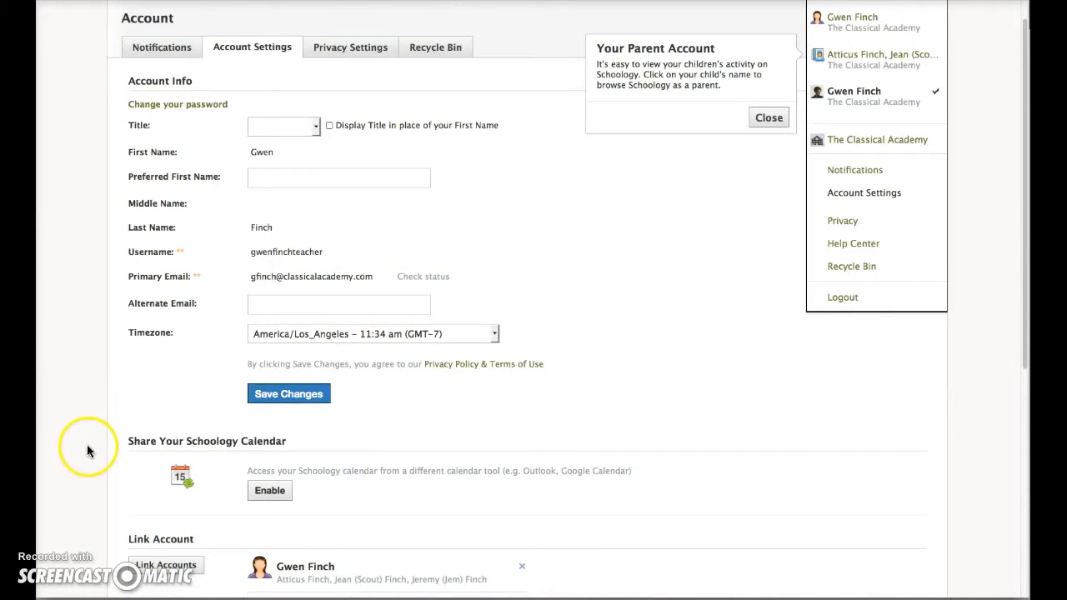
# Step: Scroll down to the Link Account section listing the parent and staff accounts
pyautogui.scroll(-3)
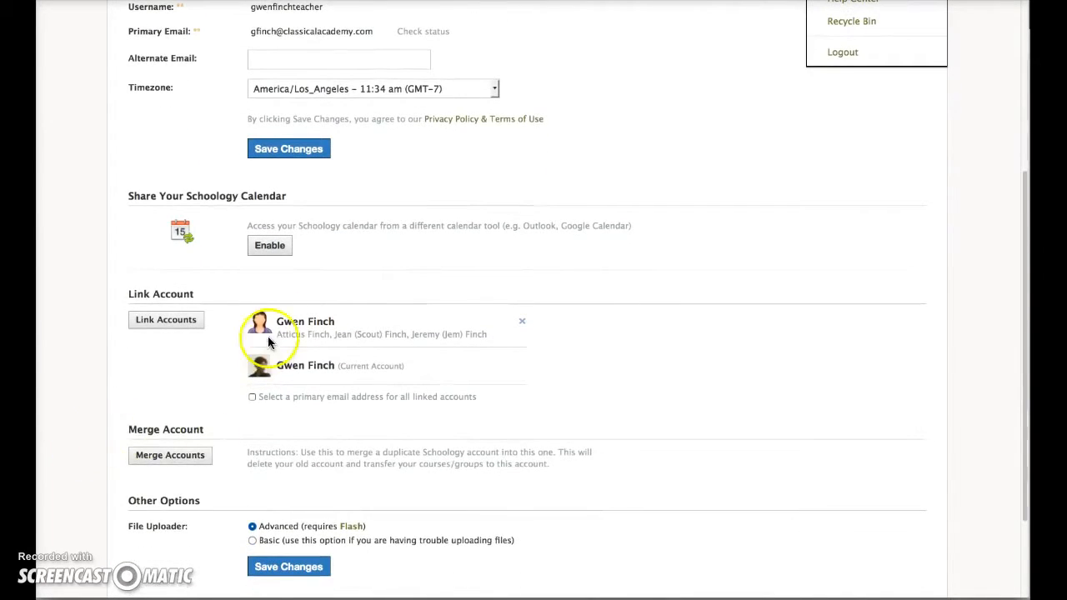
pyautogui.moveTo(327, 370)
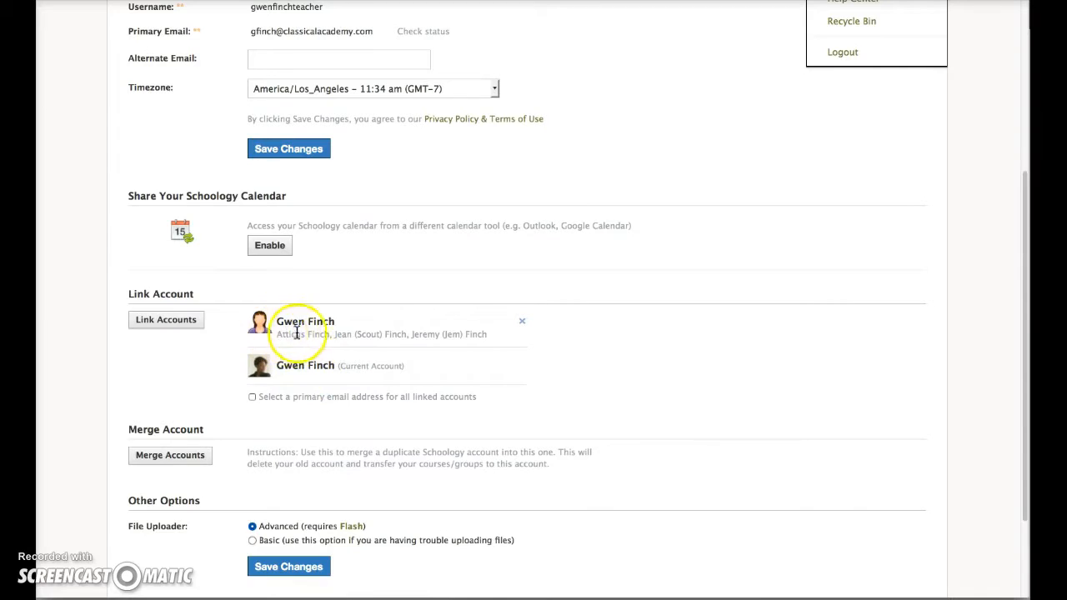
pyautogui.moveTo(450, 330)
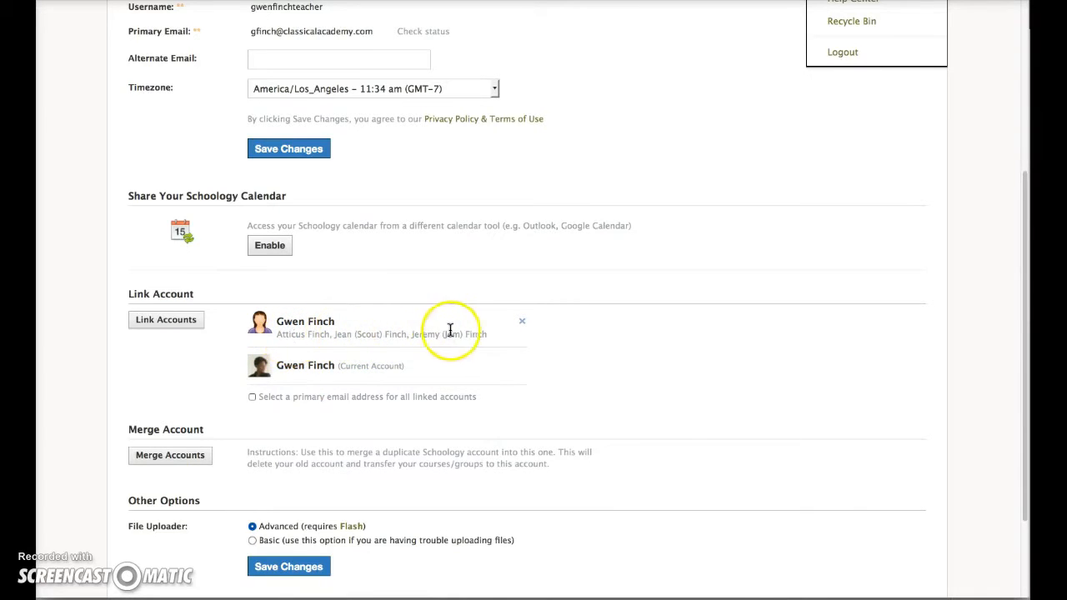
pyautogui.moveTo(283, 366)
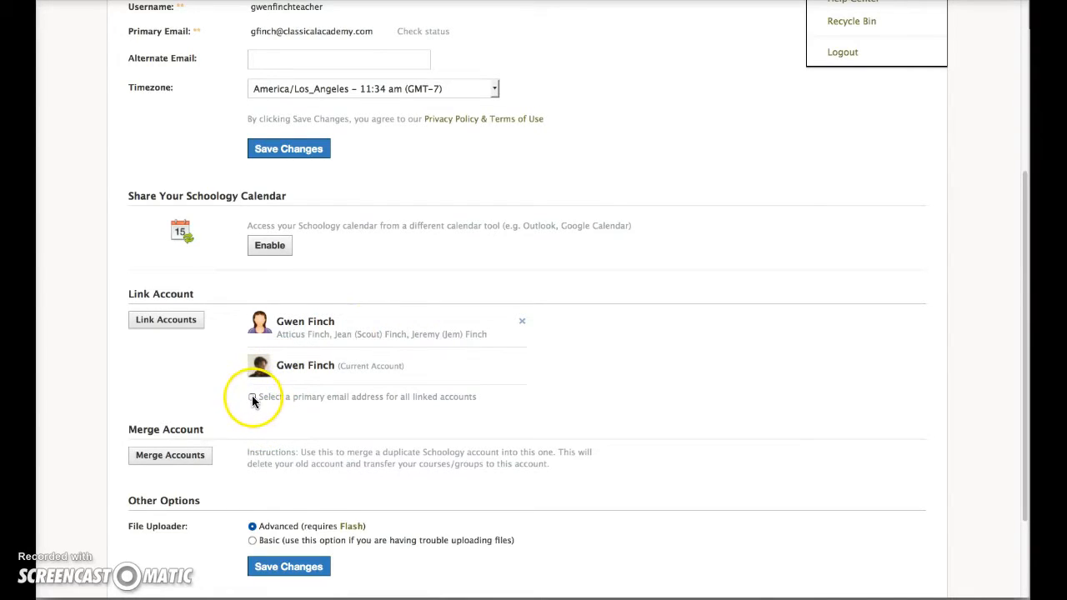
# Step: Set the classicalacademy address as primary email for linked accounts and save changes
pyautogui.click(253, 397)
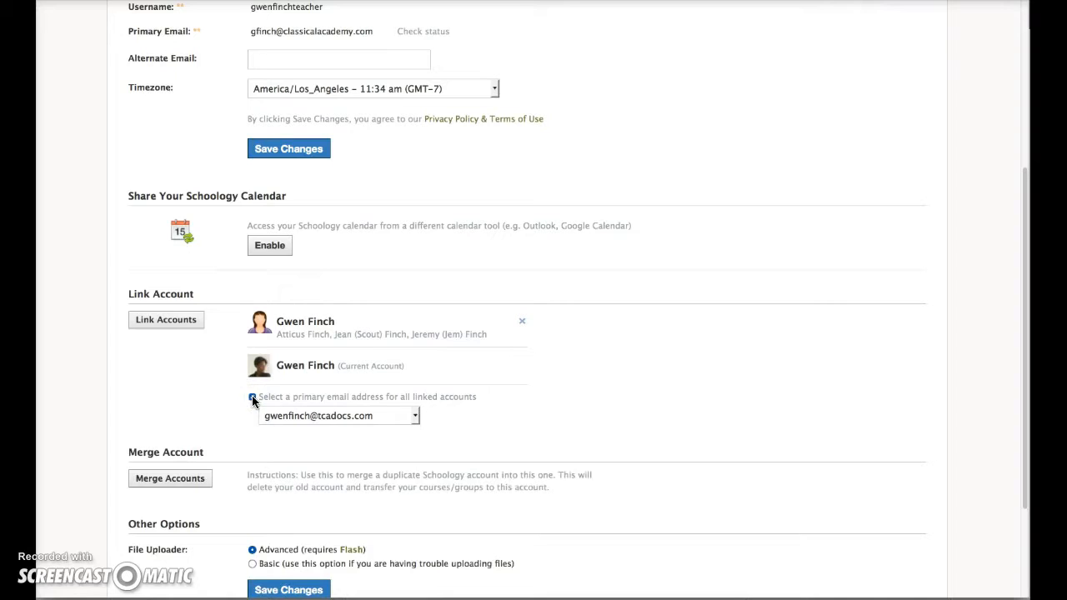
pyautogui.click(253, 397)
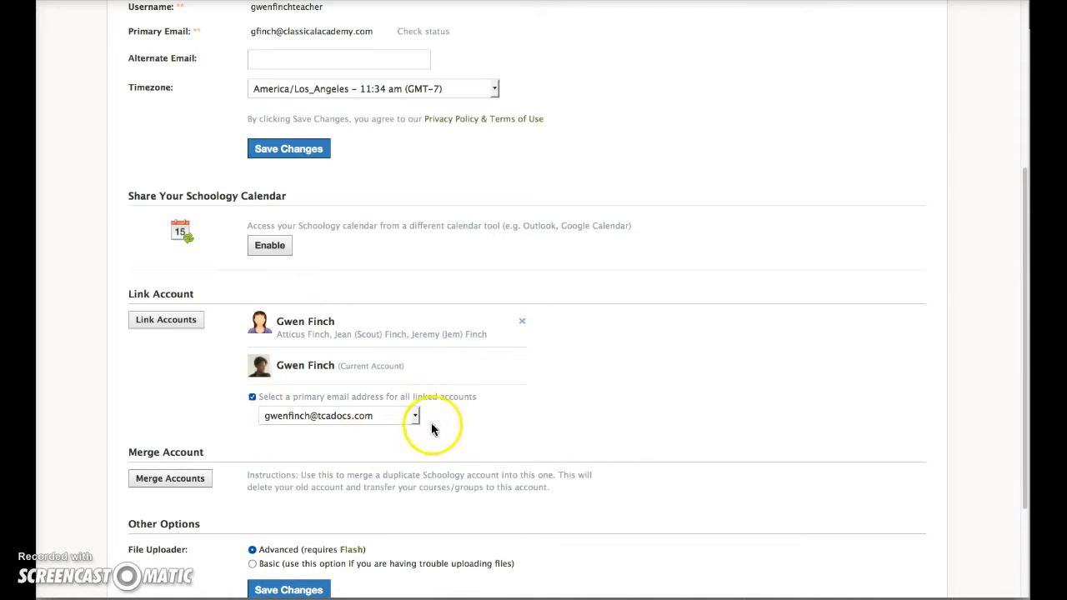
pyautogui.click(415, 415)
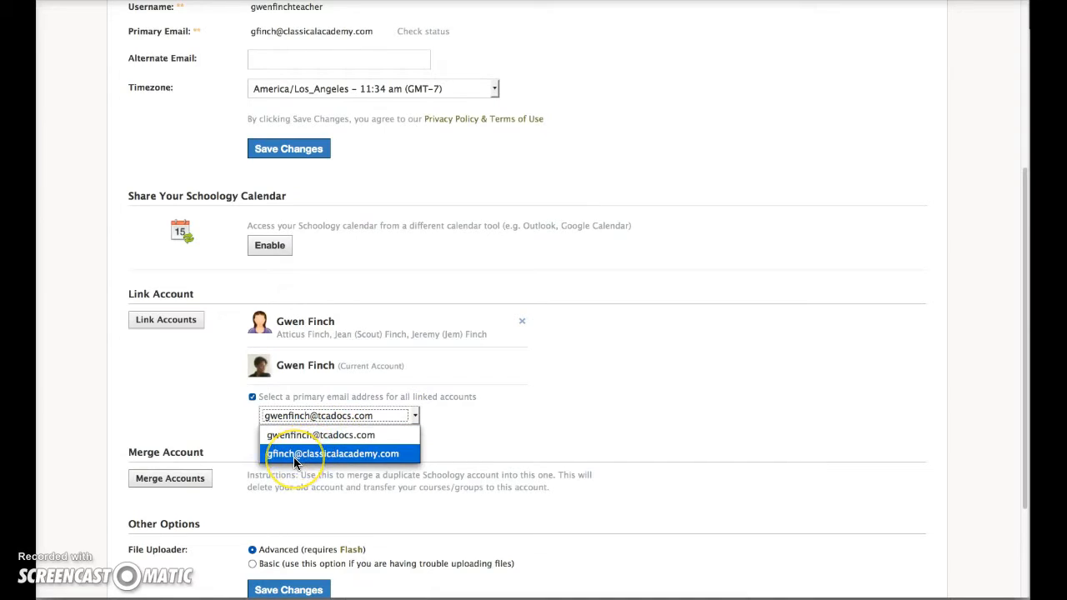
pyautogui.click(333, 453)
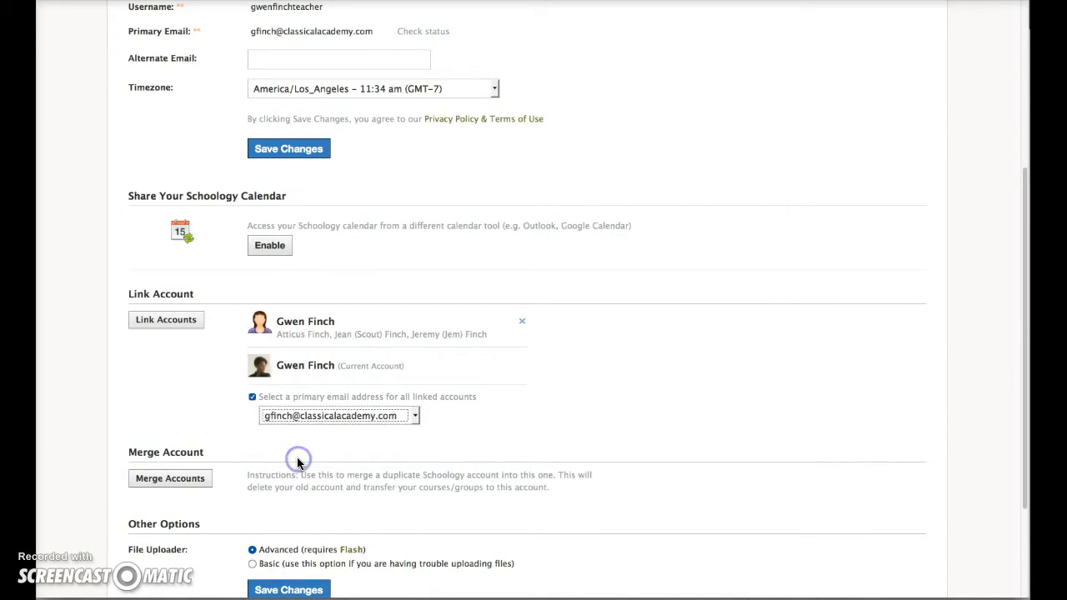
pyautogui.scroll(-3)
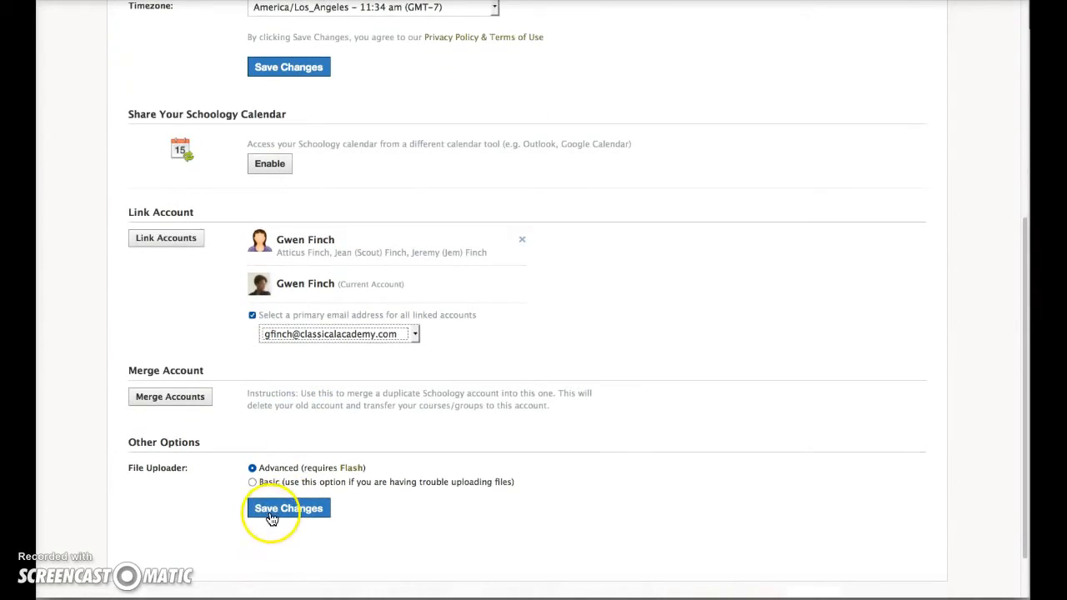
pyautogui.click(288, 508)
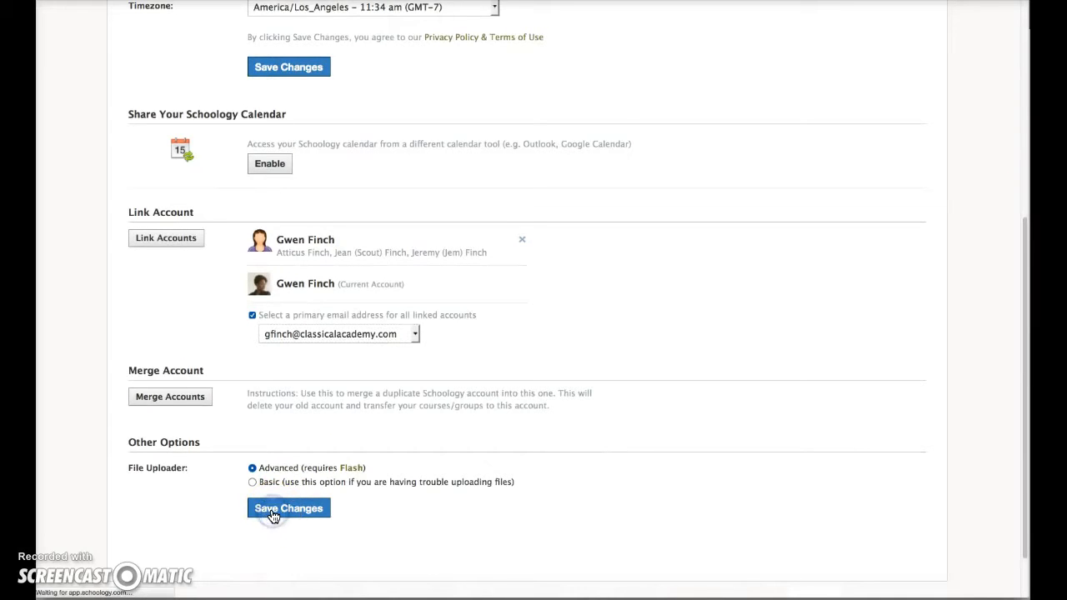
pyautogui.click(288, 507)
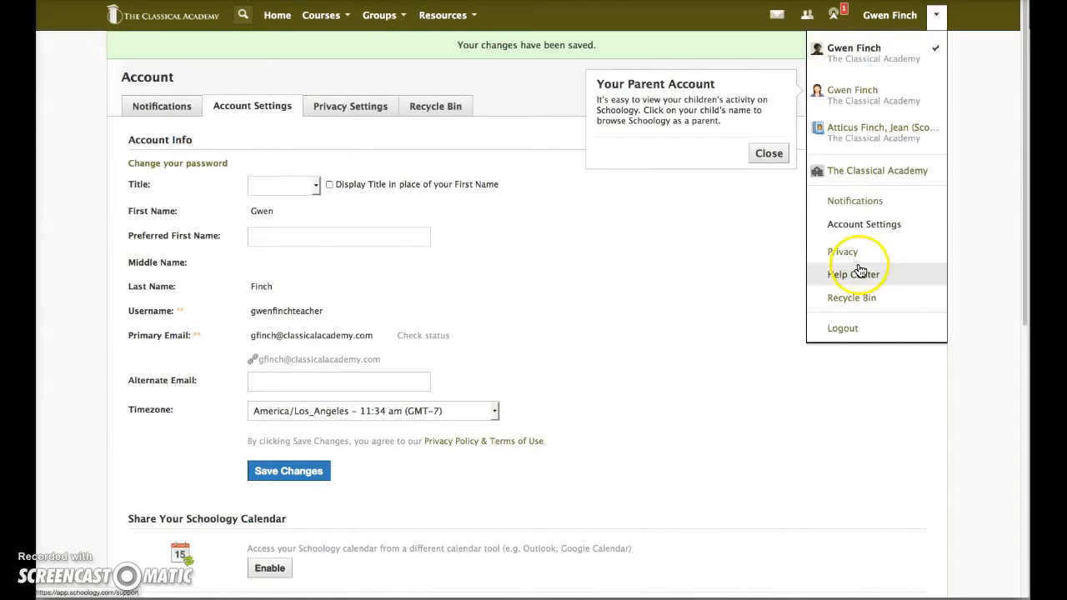
pyautogui.moveTo(643, 48)
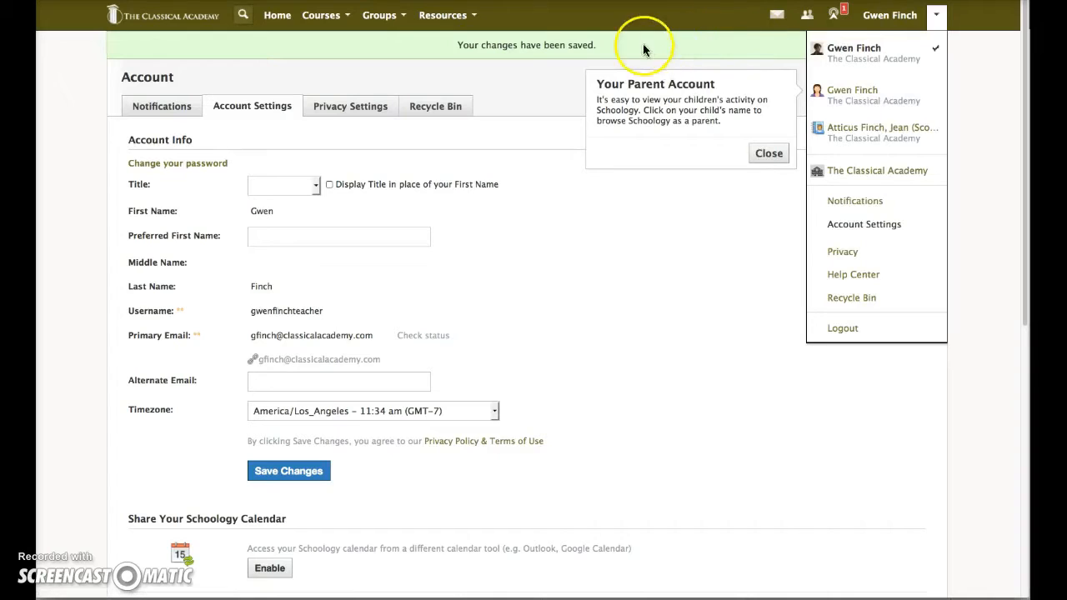
pyautogui.moveTo(707, 203)
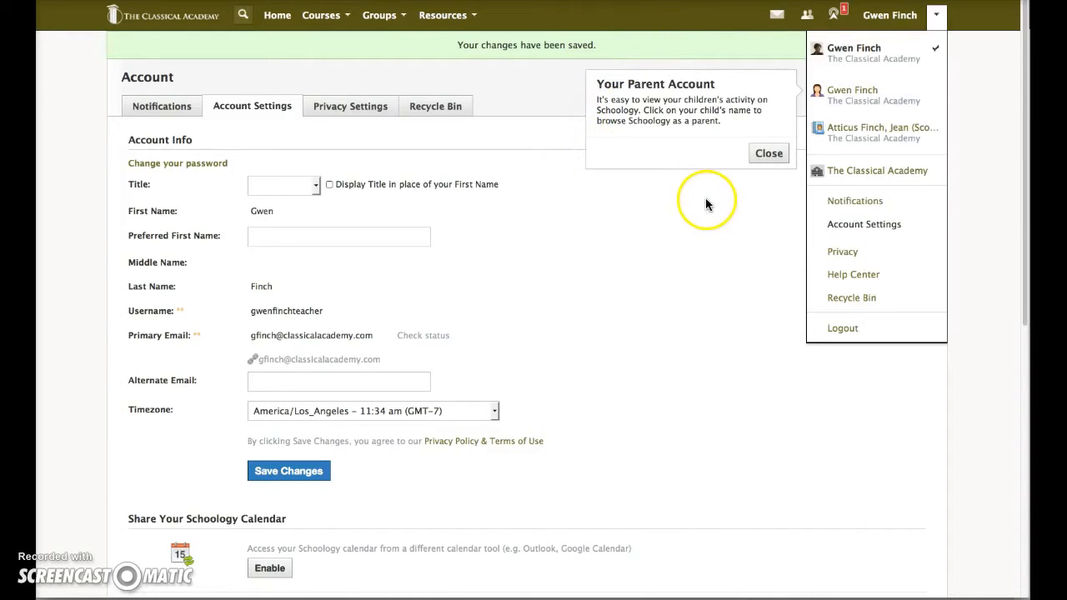
pyautogui.moveTo(658, 103)
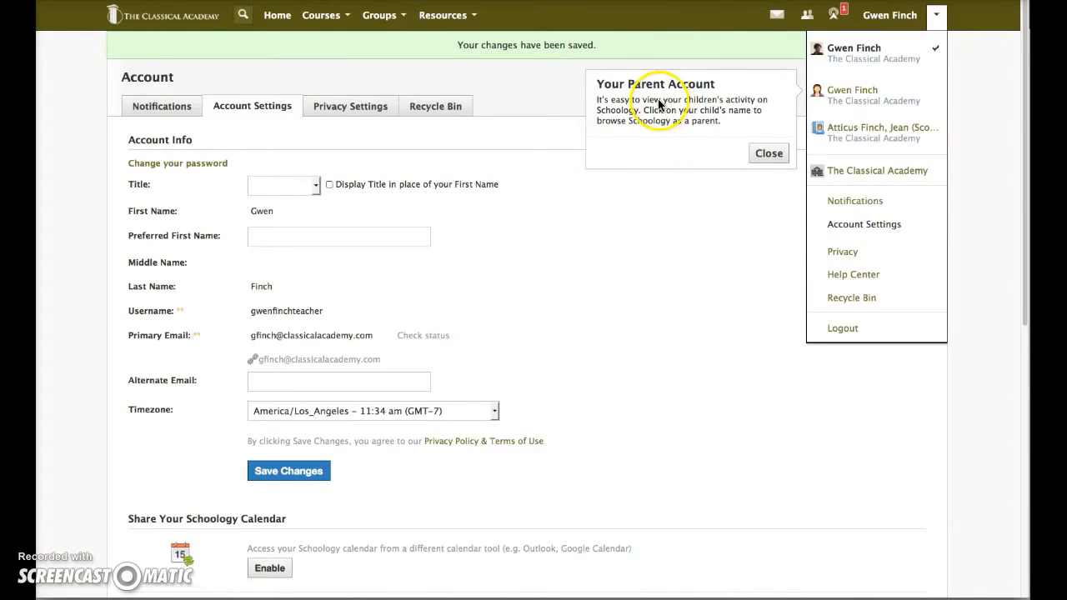
pyautogui.moveTo(750, 92)
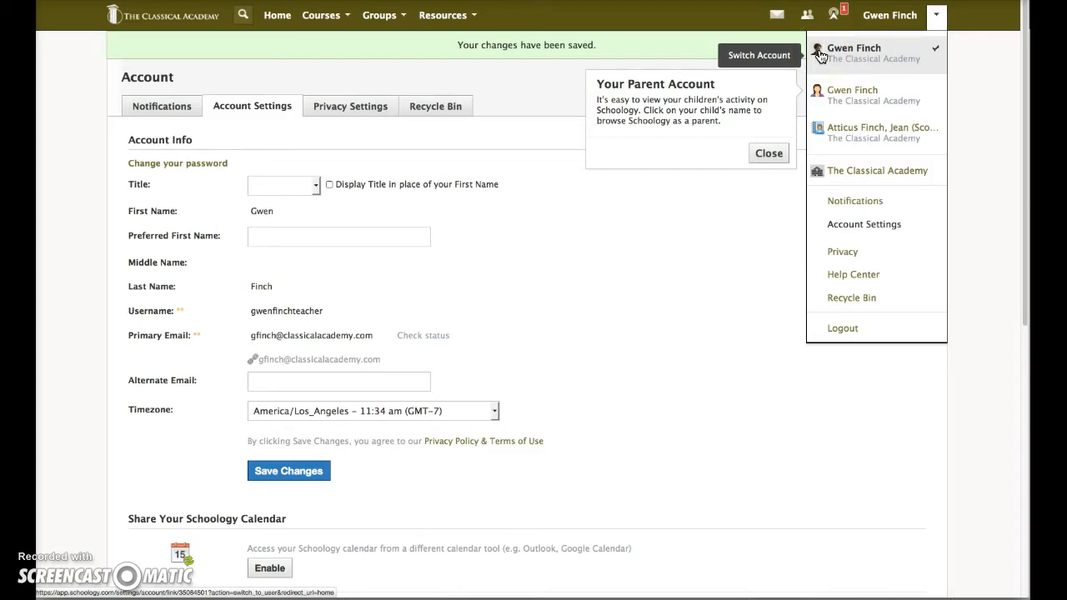
pyautogui.moveTo(860, 103)
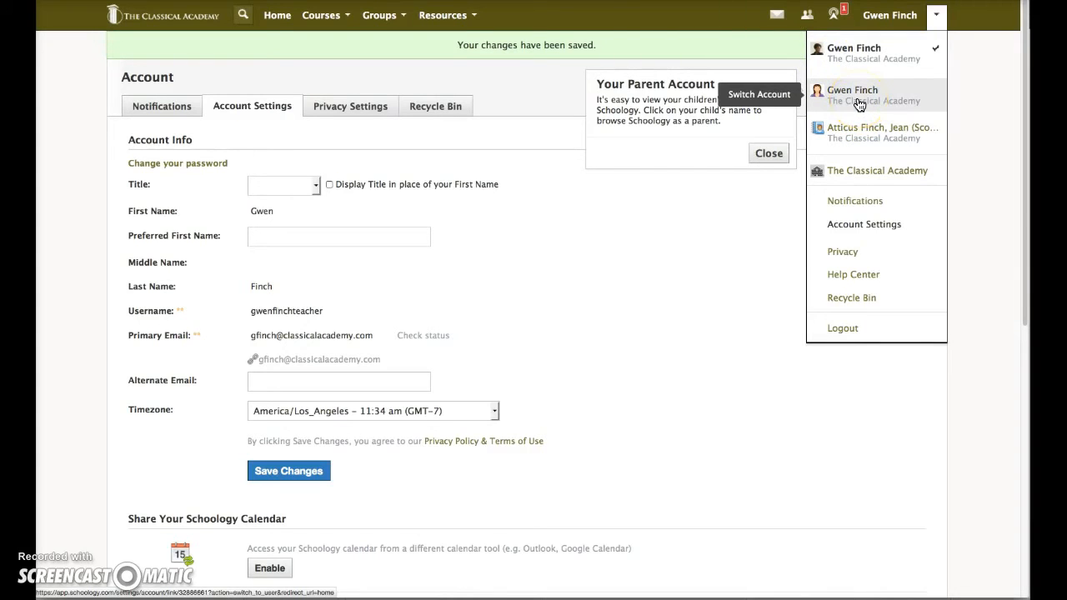
pyautogui.moveTo(906, 133)
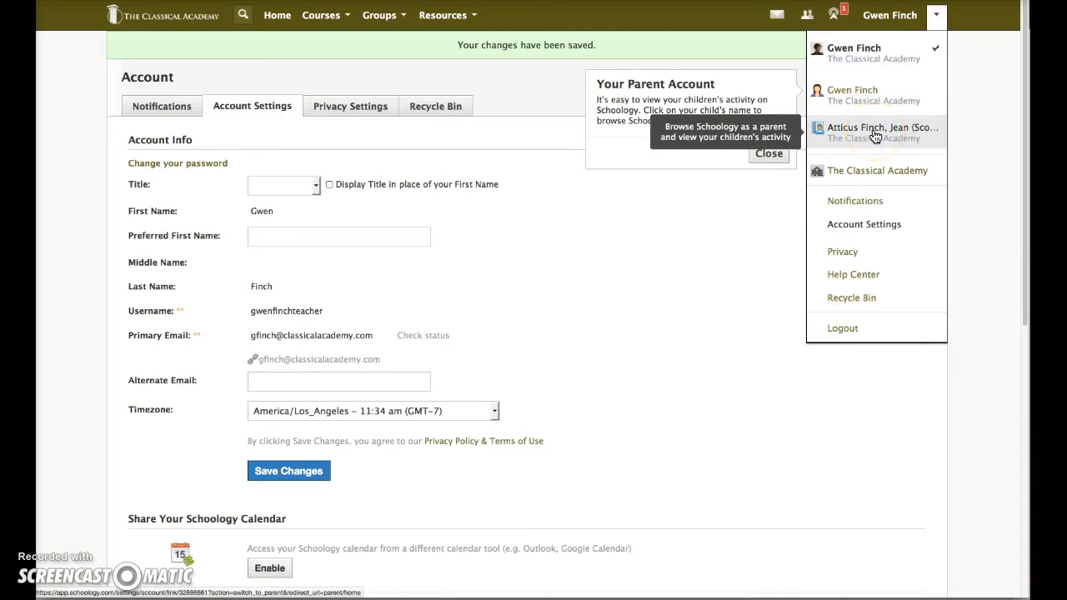
pyautogui.moveTo(875, 95)
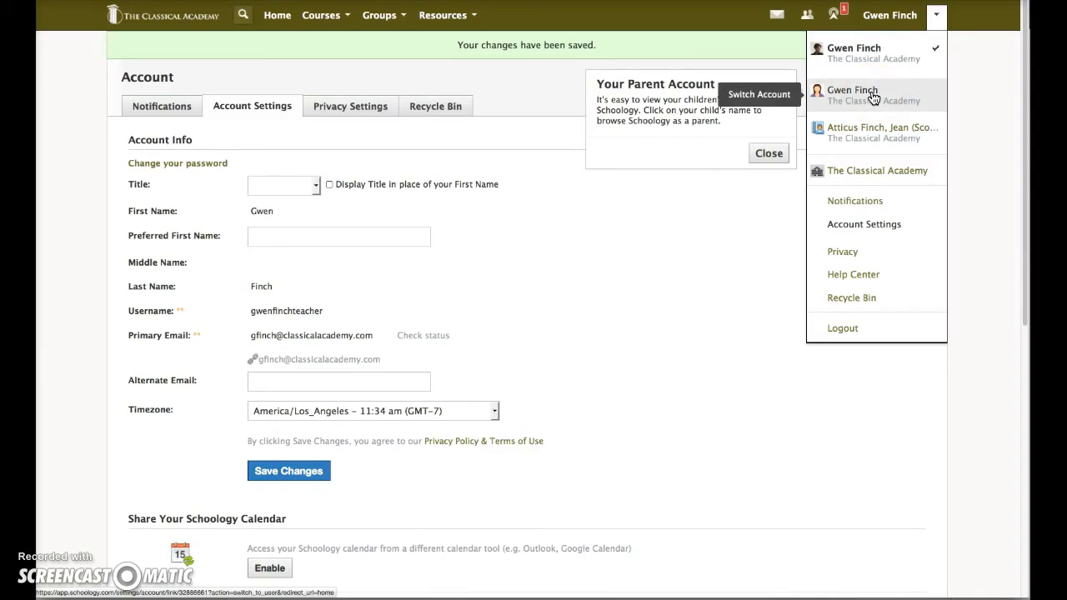
pyautogui.moveTo(457, 441)
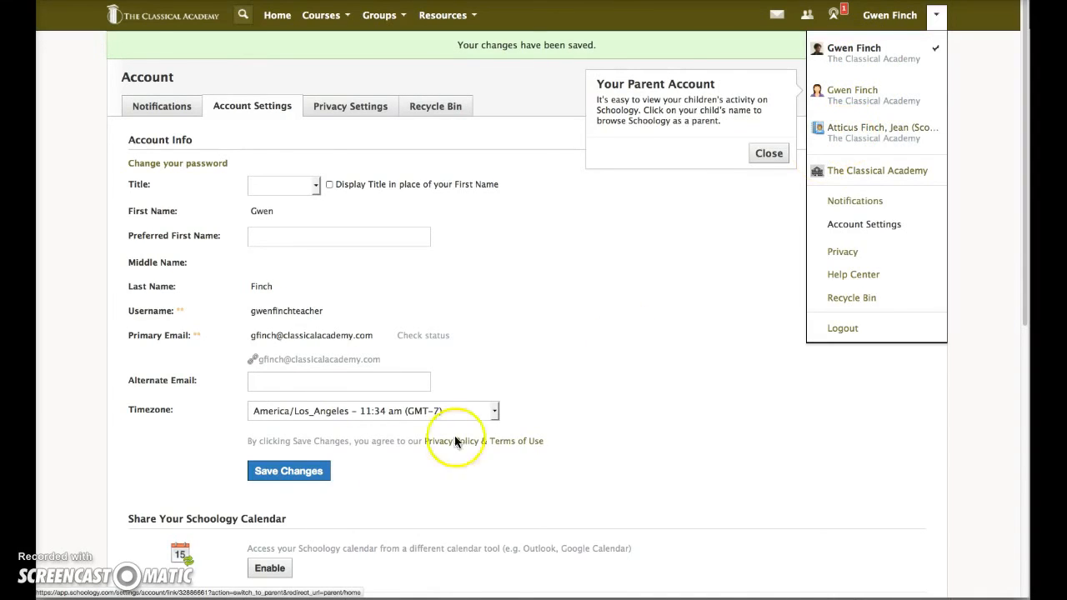
pyautogui.moveTo(457, 442)
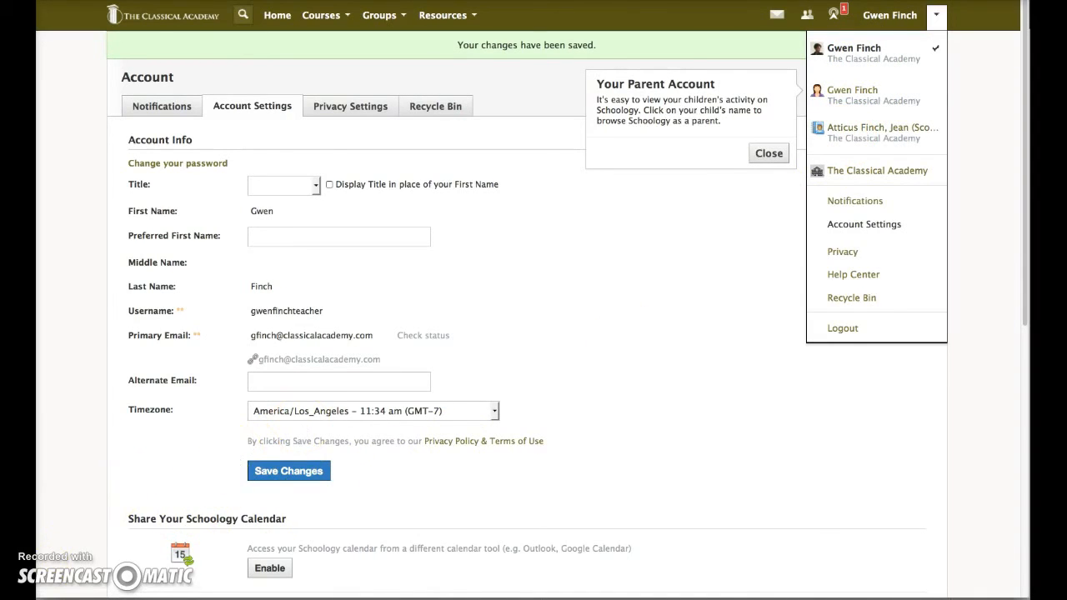